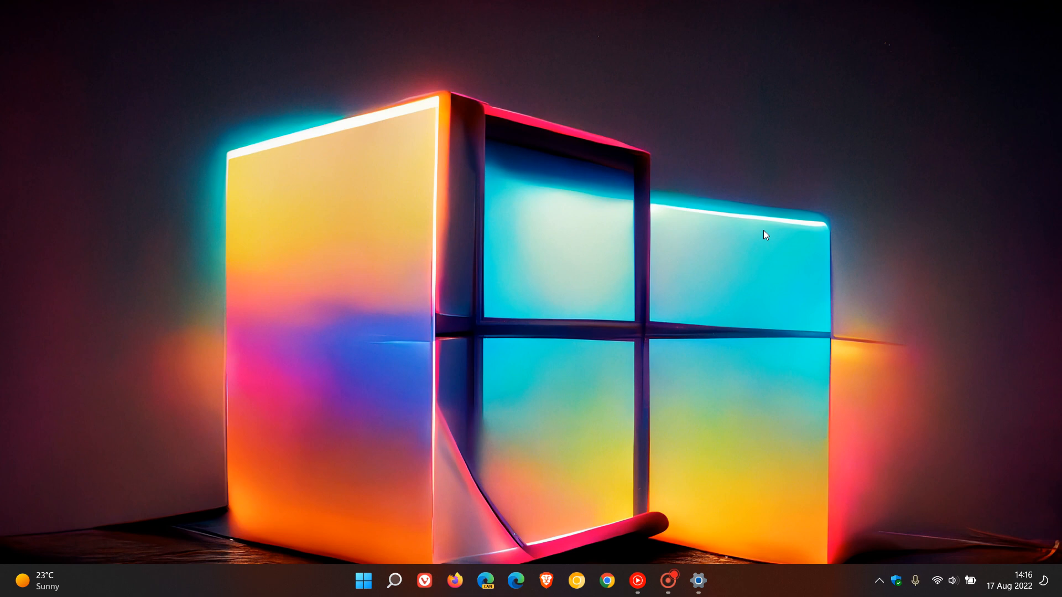
{"action": "mouse_move", "coordinate": [705, 500]}
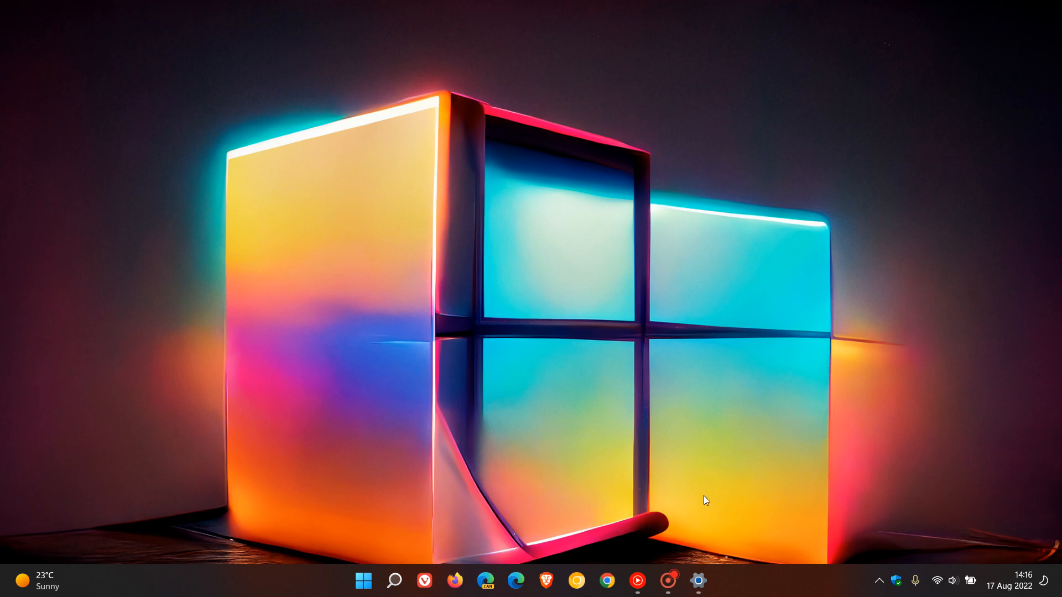
Show the Update history listing security update KB5012170 installed on 10 Aug 2022
{"action": "left_click", "coordinate": [698, 581]}
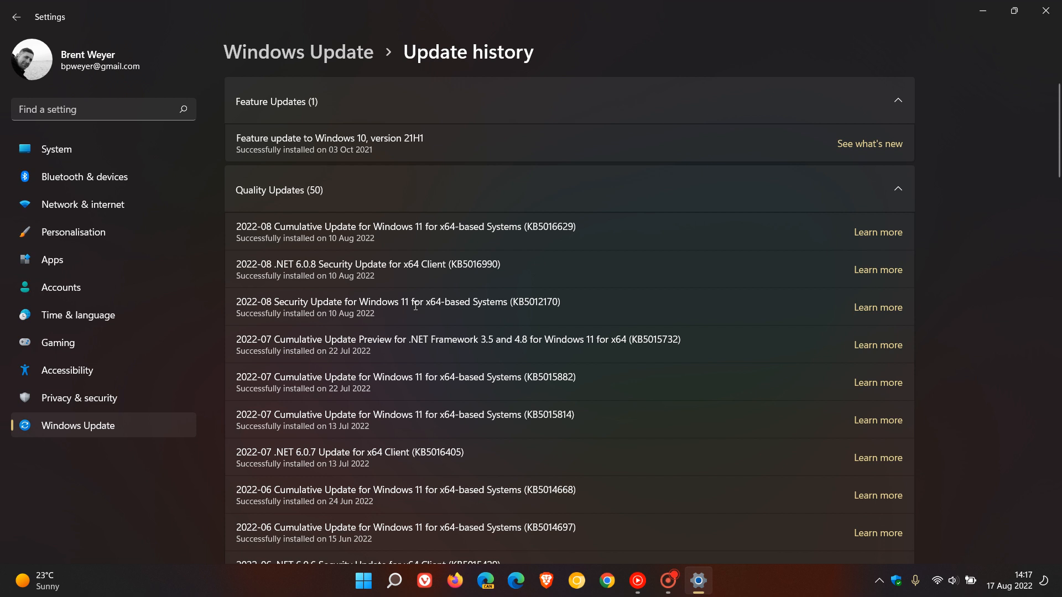
{"action": "mouse_move", "coordinate": [621, 319]}
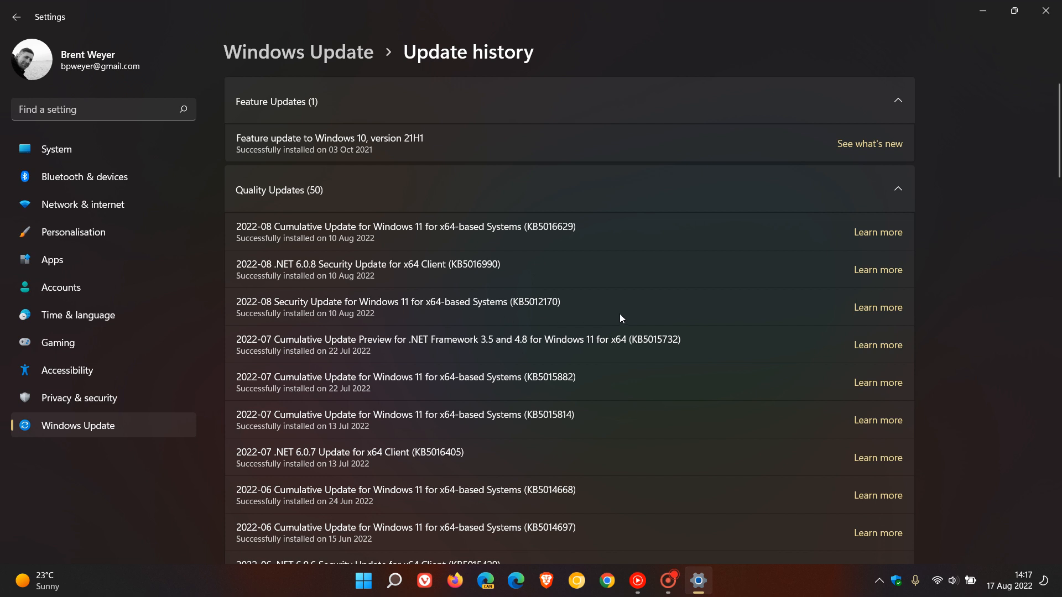
{"action": "mouse_move", "coordinate": [585, 307]}
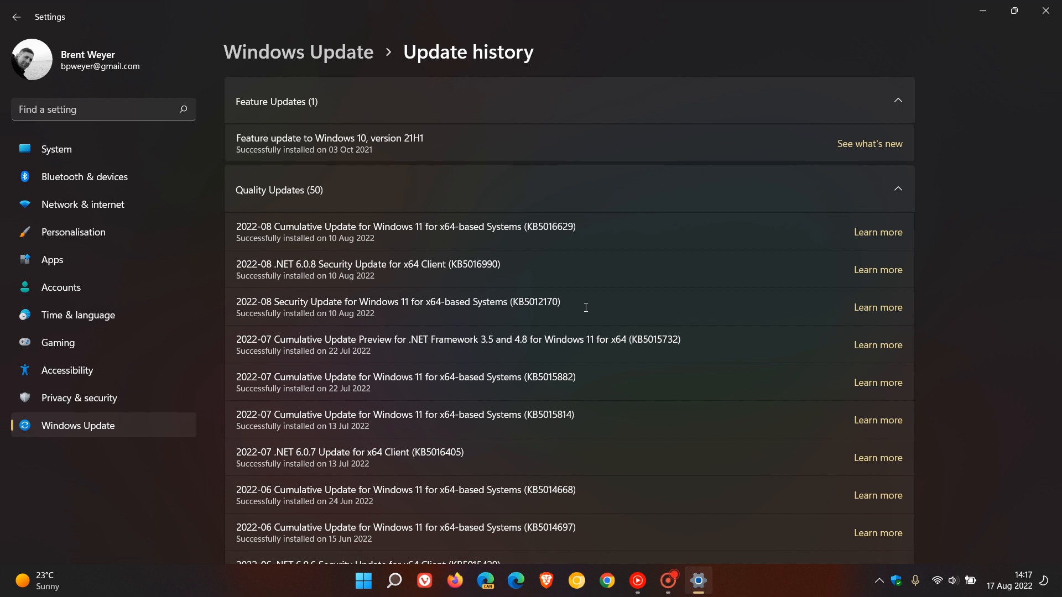
{"action": "mouse_move", "coordinate": [494, 297]}
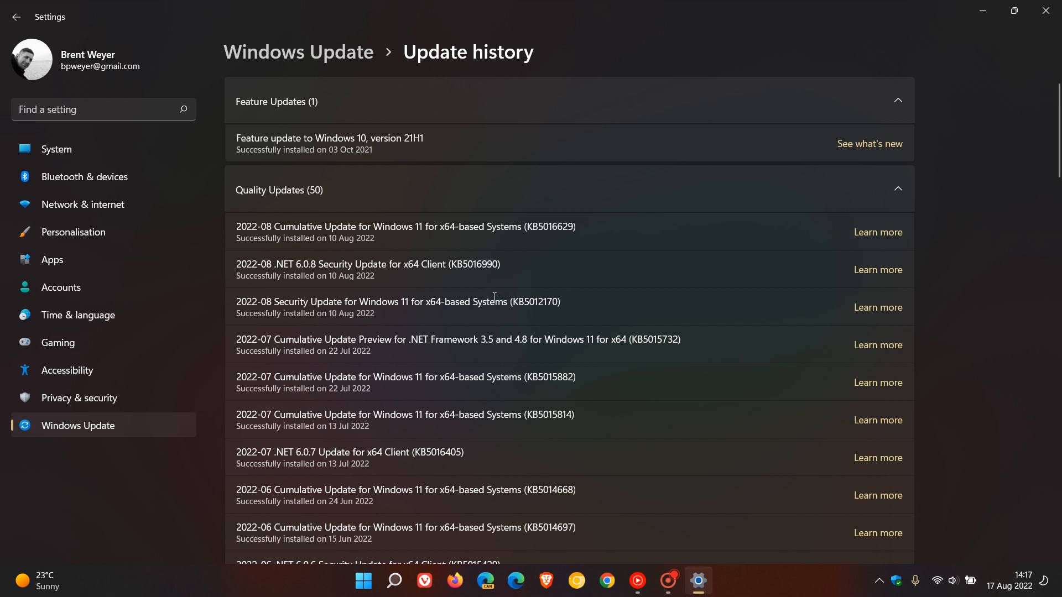
{"action": "mouse_move", "coordinate": [606, 305]}
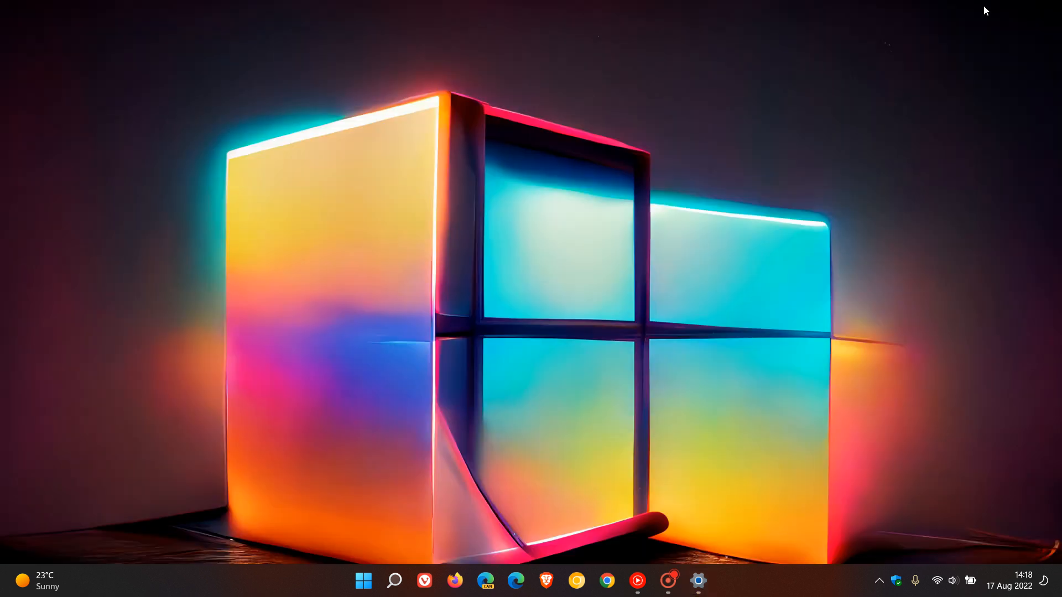
{"action": "mouse_move", "coordinate": [688, 235]}
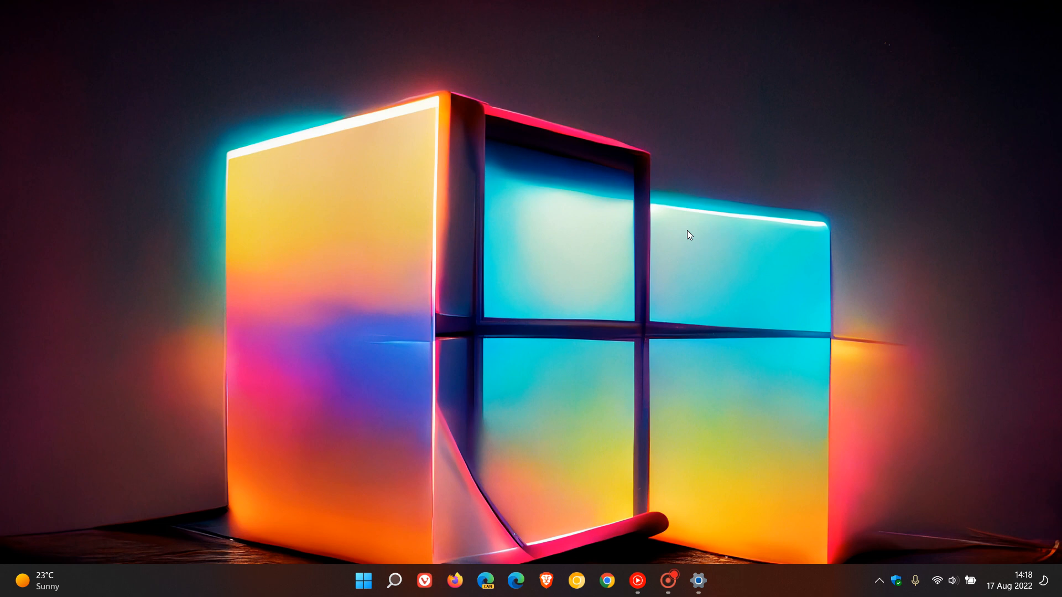
{"action": "mouse_move", "coordinate": [736, 230]}
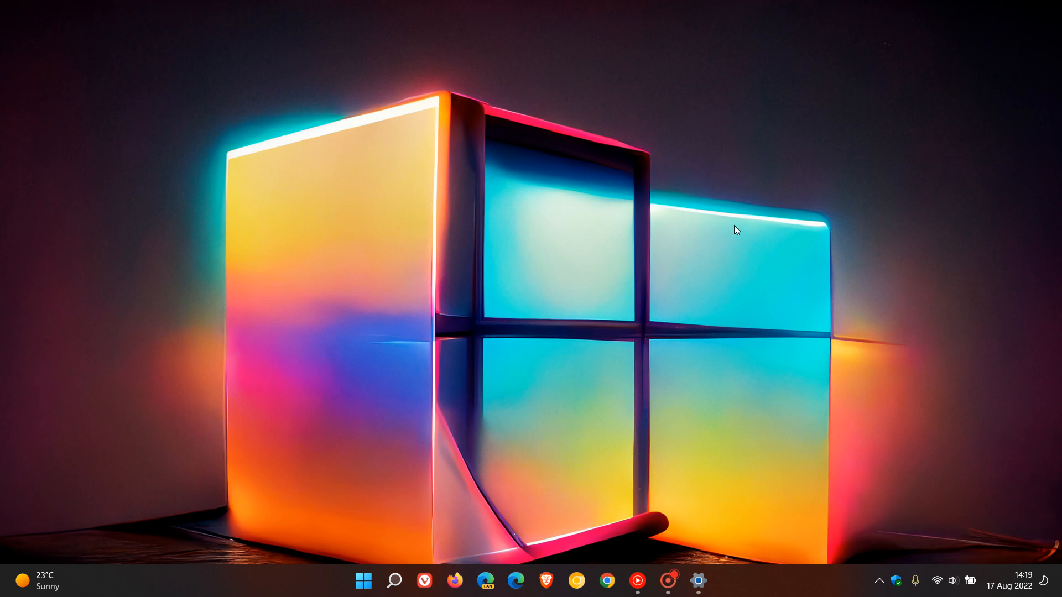
{"action": "mouse_move", "coordinate": [704, 233]}
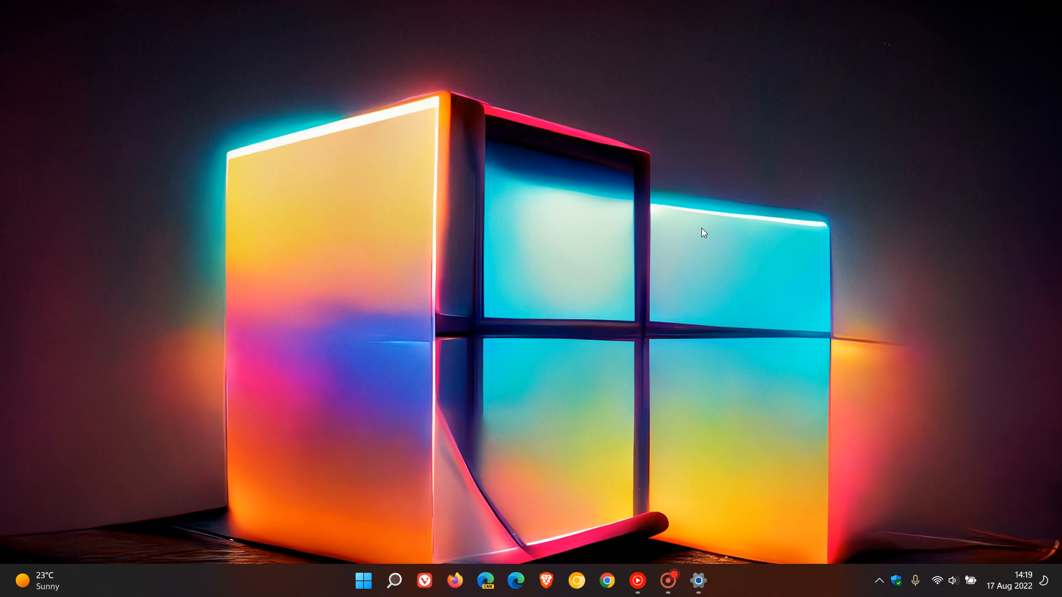
{"action": "mouse_move", "coordinate": [698, 309]}
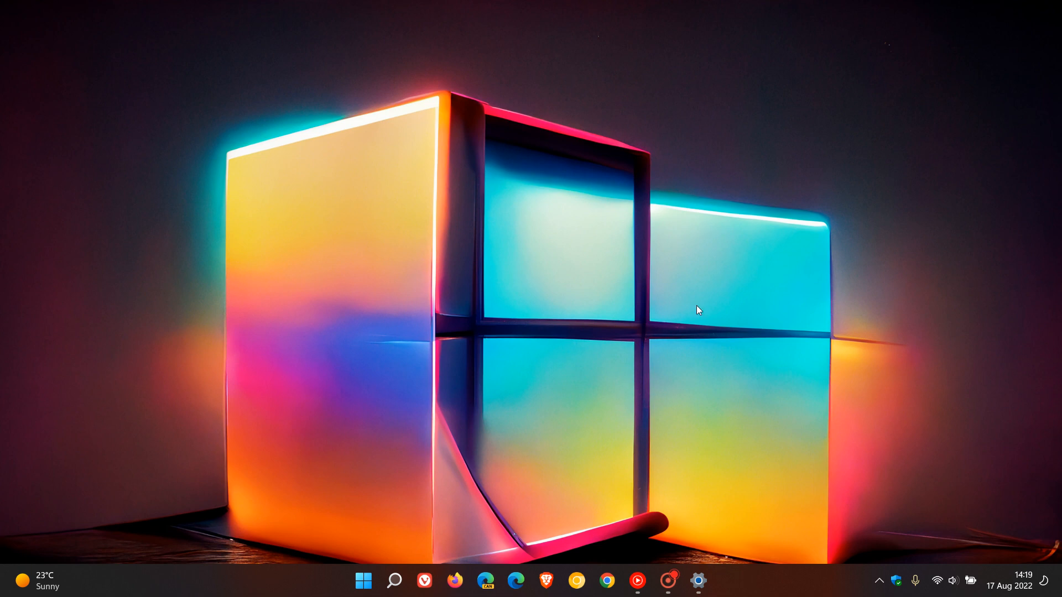